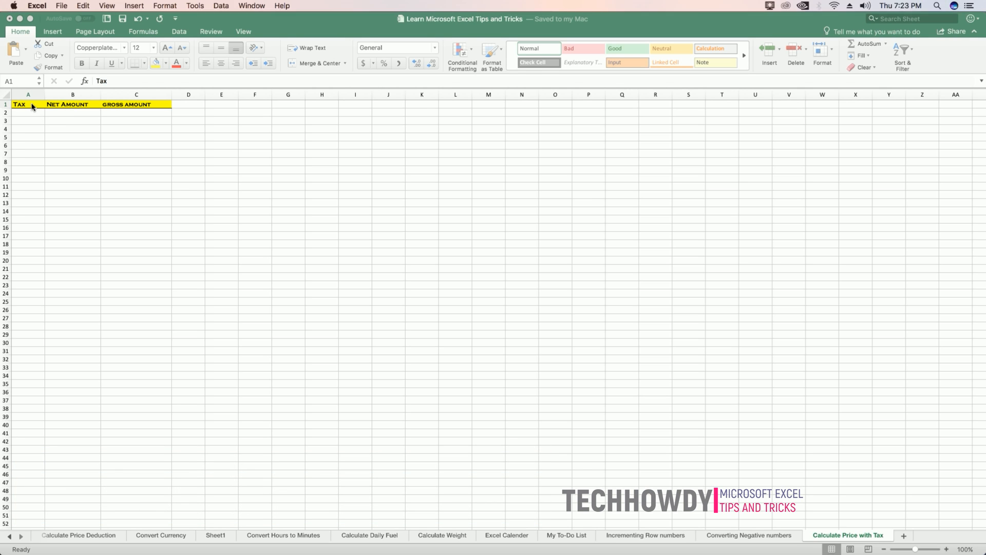
Step: Enter a 13% tax rate in A2 and a net amount of 399 in B2
click(136, 94)
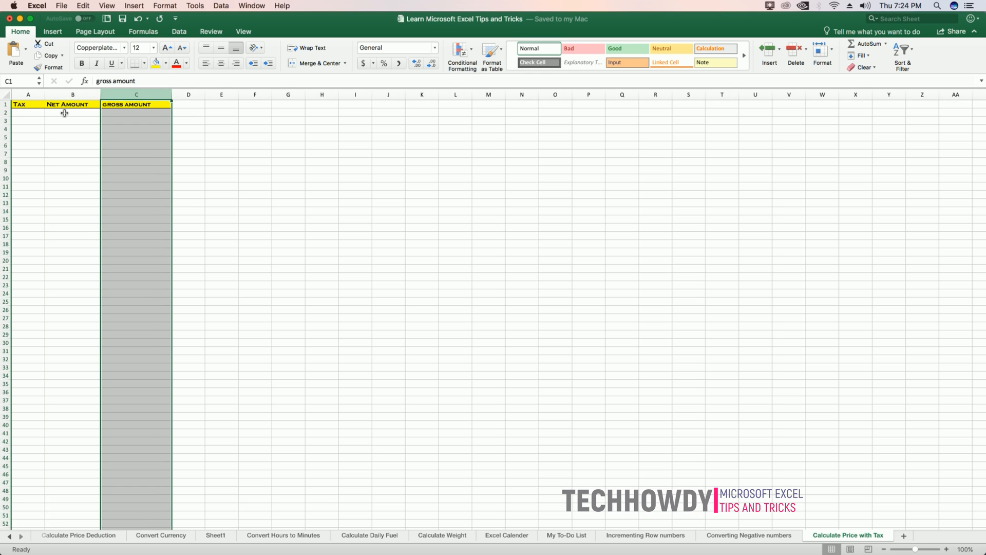
click(28, 113)
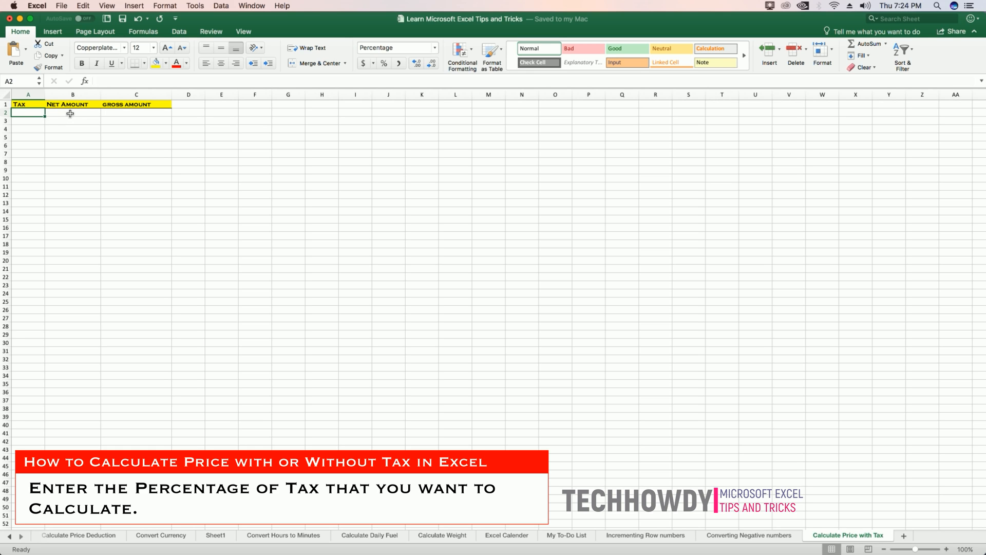
text(1%)
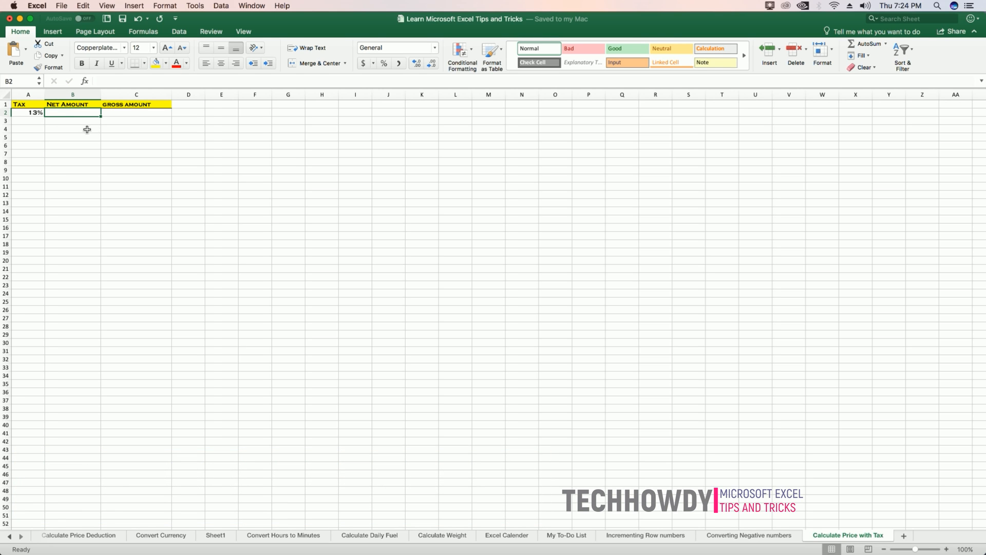
mouse_move(74, 112)
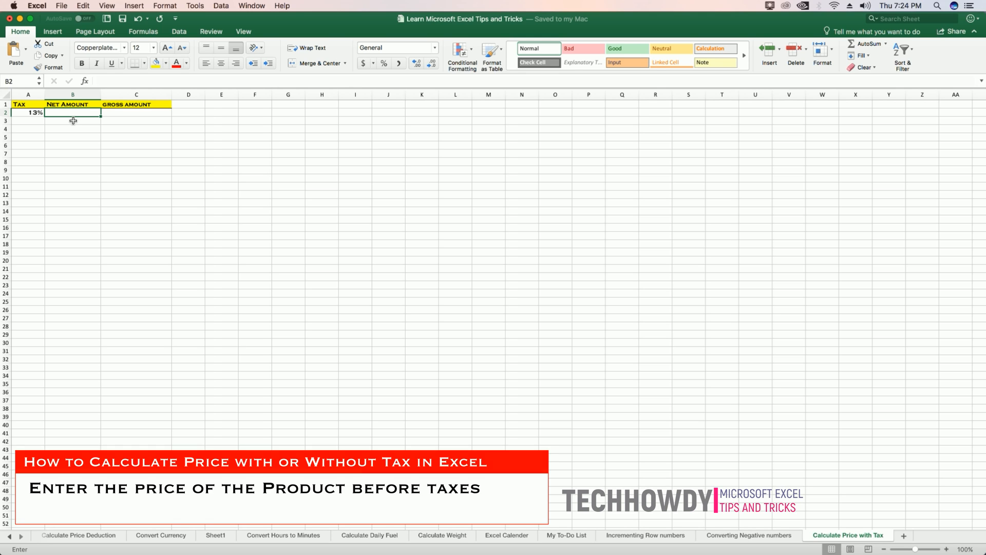
text(399)
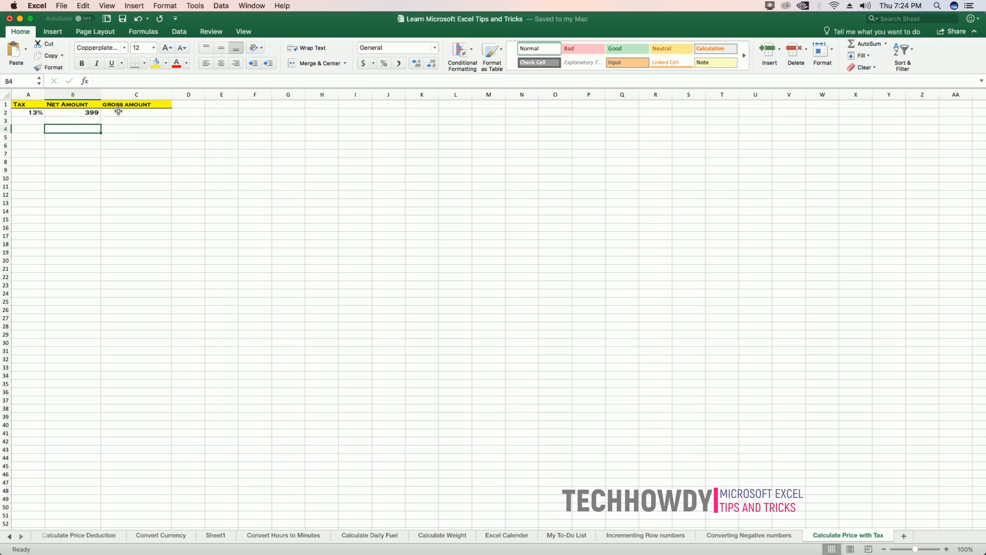
click(136, 113)
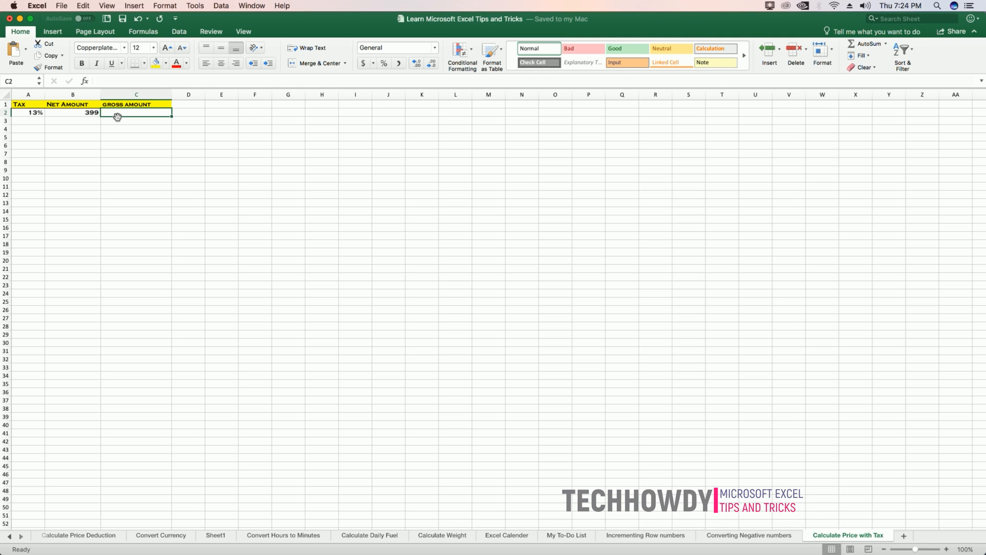
Step: Compute the gross amount in C2 as =B2+B2*A2, giving 450.87
text(=)
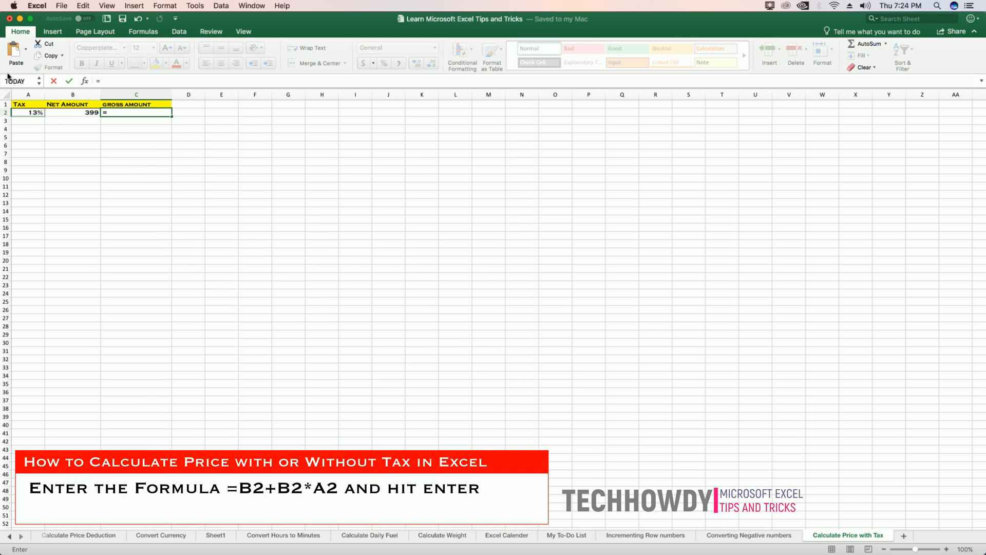
click(72, 113)
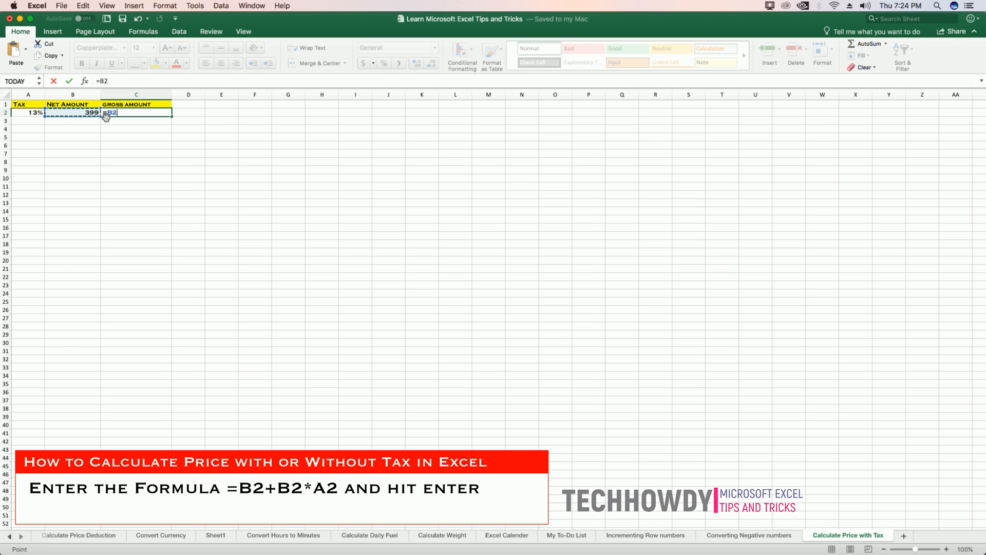
text(+)
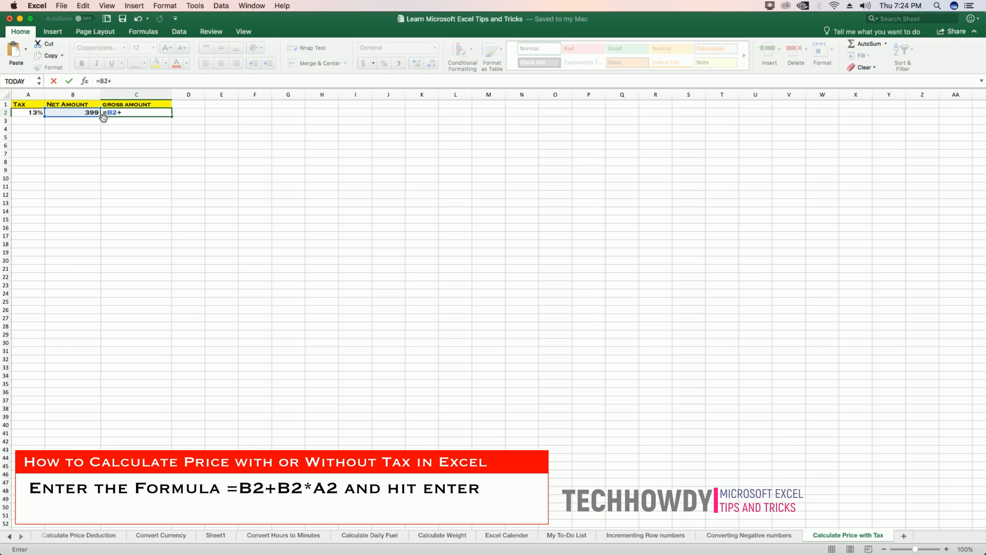
click(72, 112)
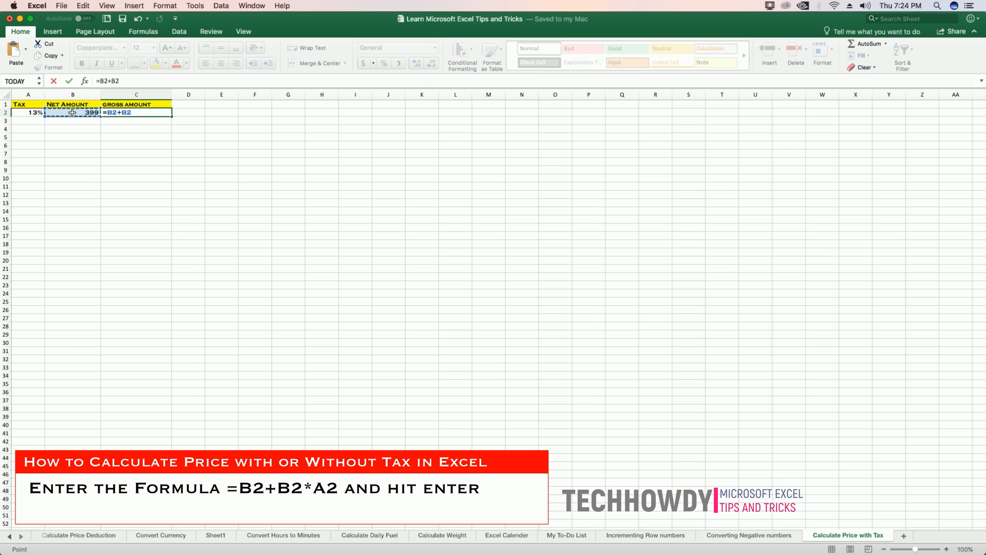
text(*A2)
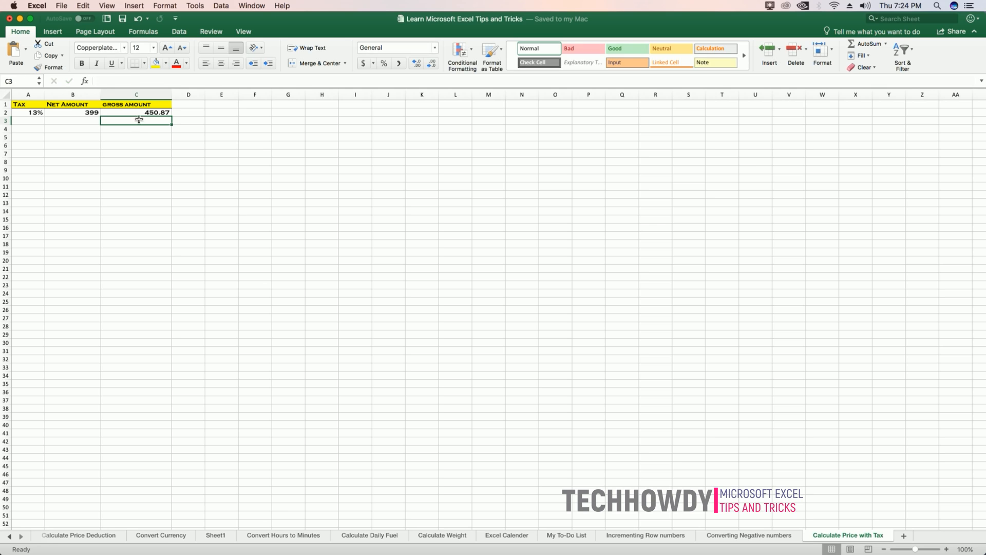
click(136, 112)
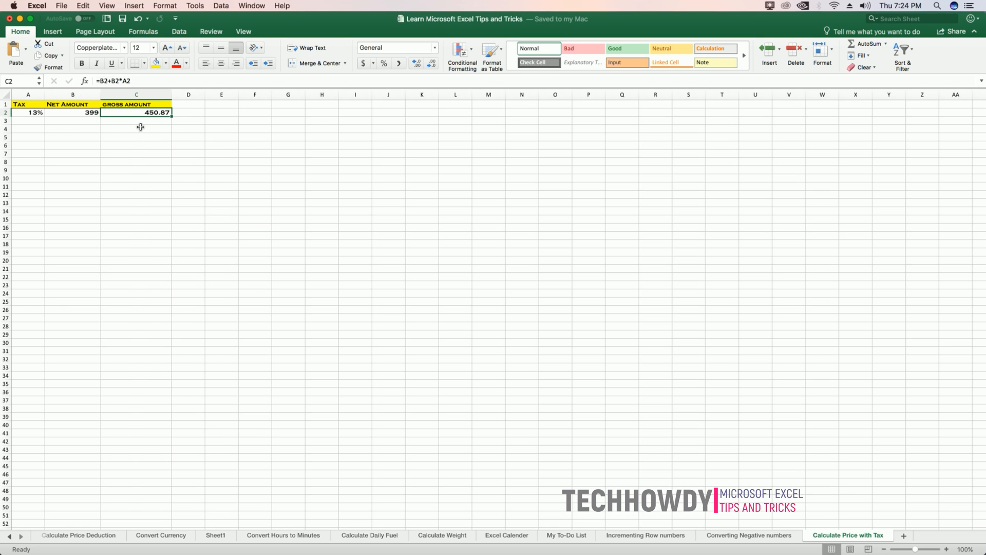
Step: Fill row 4 with a 13% tax rate in A4 and a 450.87 gross amount in C4
click(27, 129)
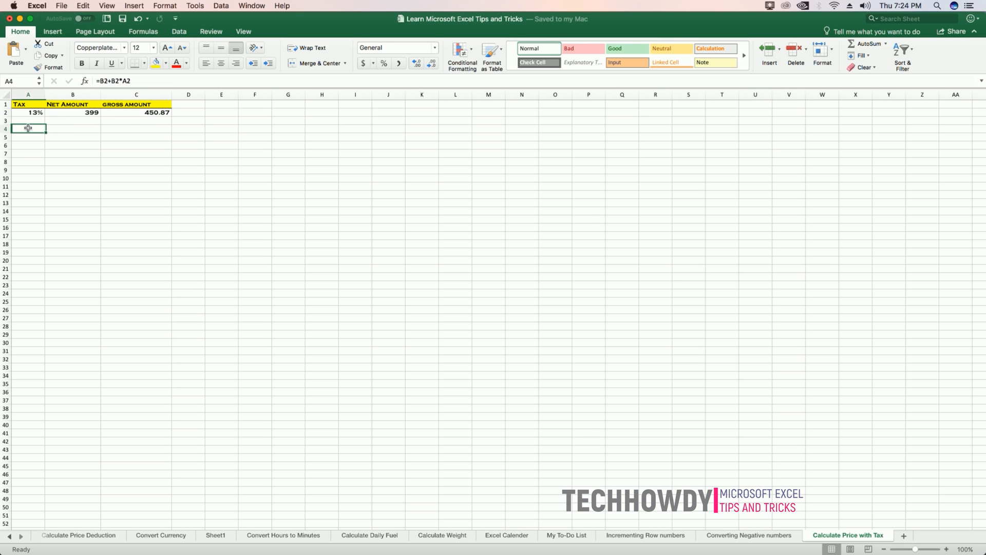
click(136, 113)
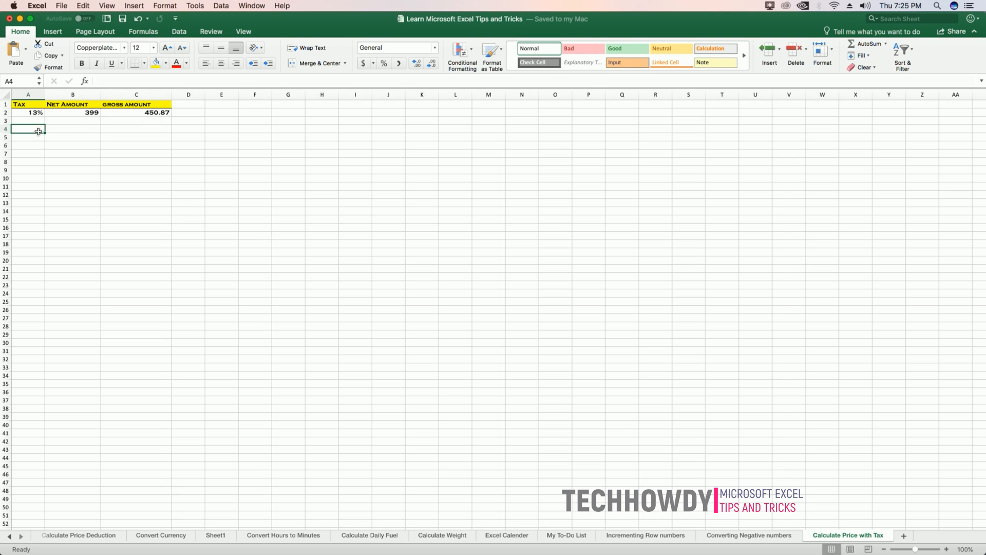
text(13%)
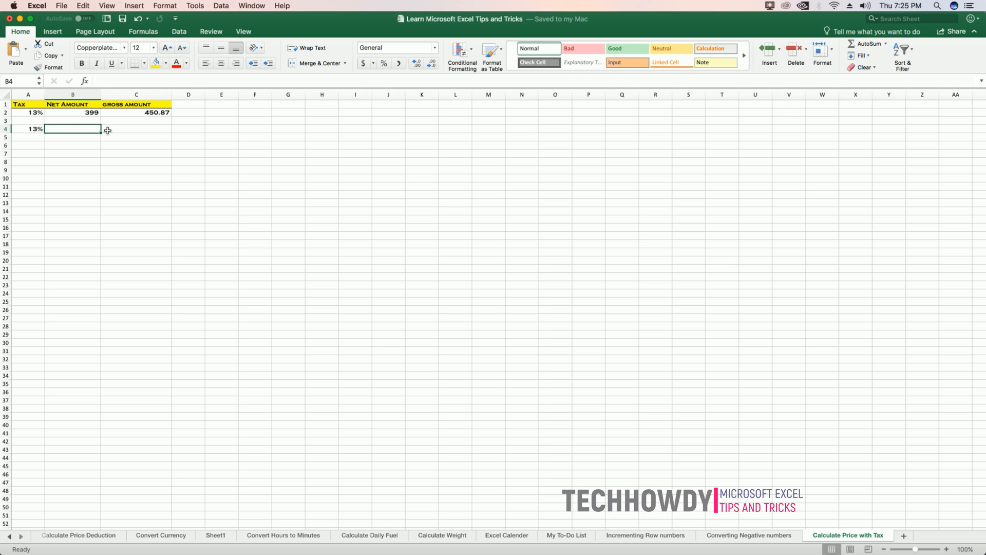
mouse_move(135, 131)
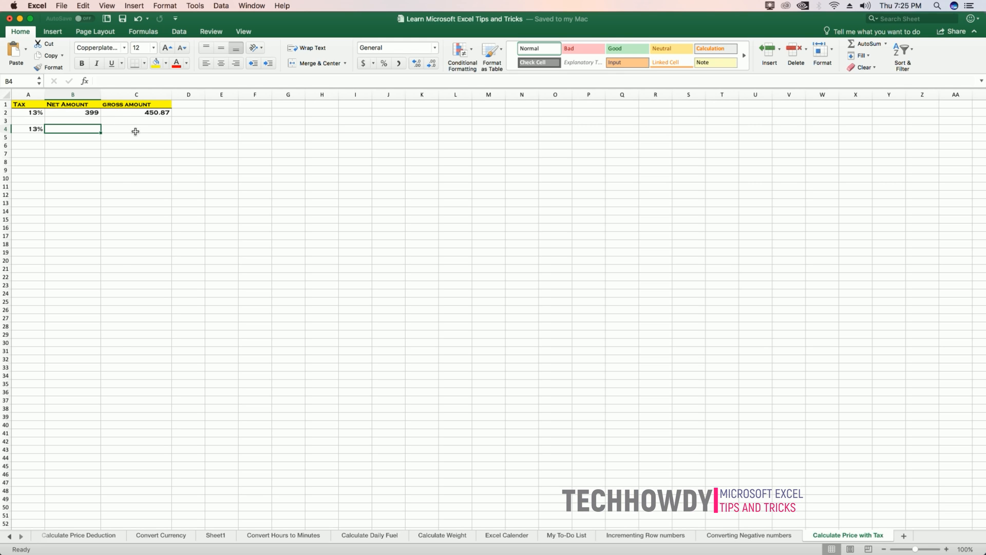
click(135, 130)
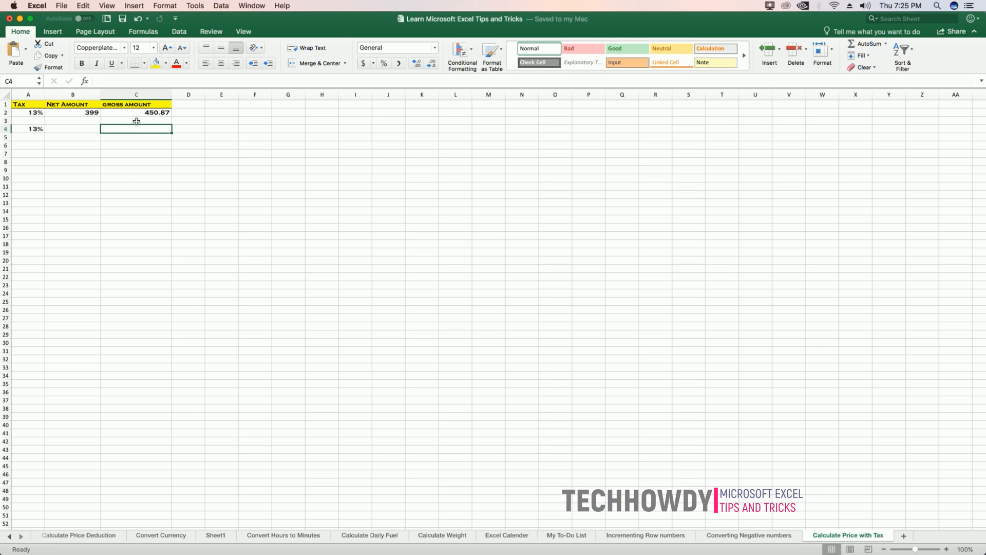
text(4)
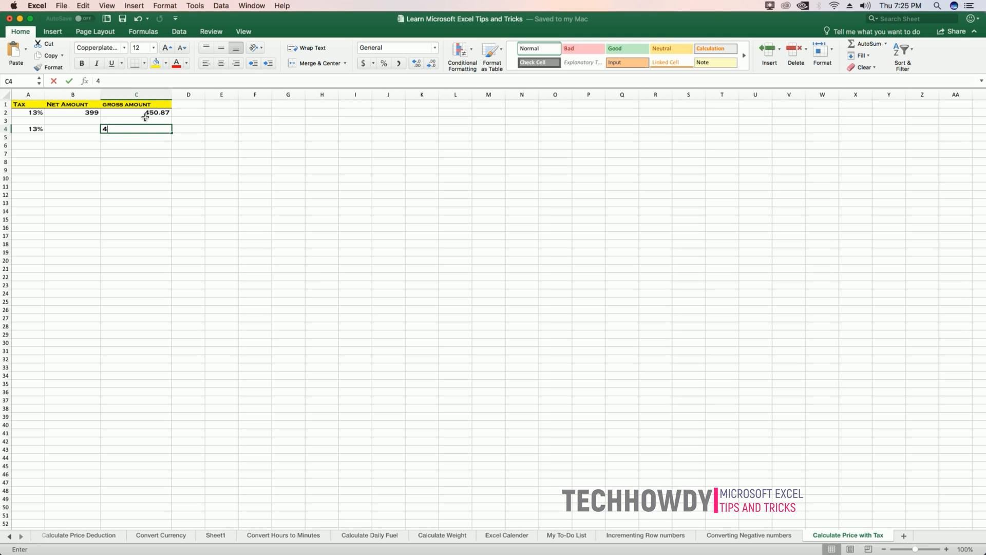
text(50.8)
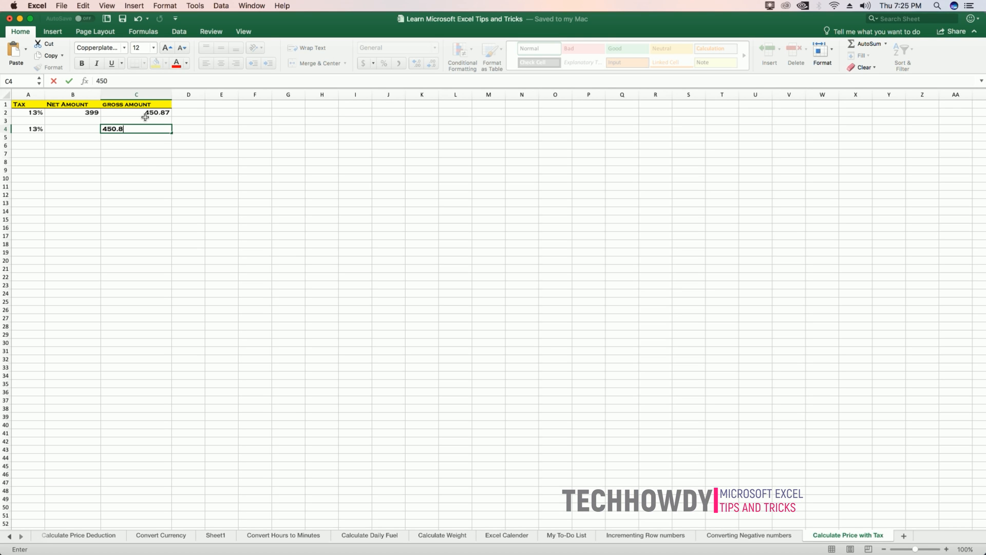
key(enter)
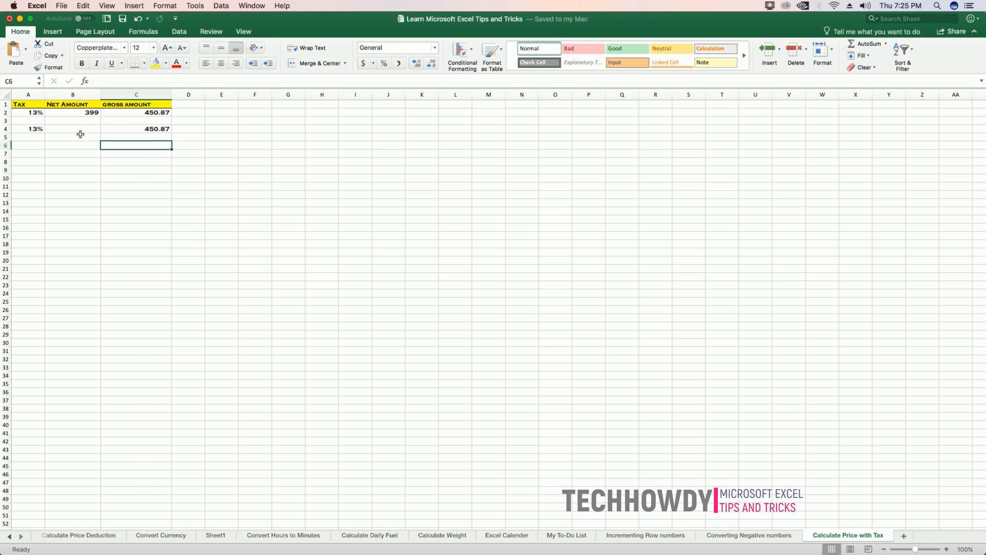
click(72, 130)
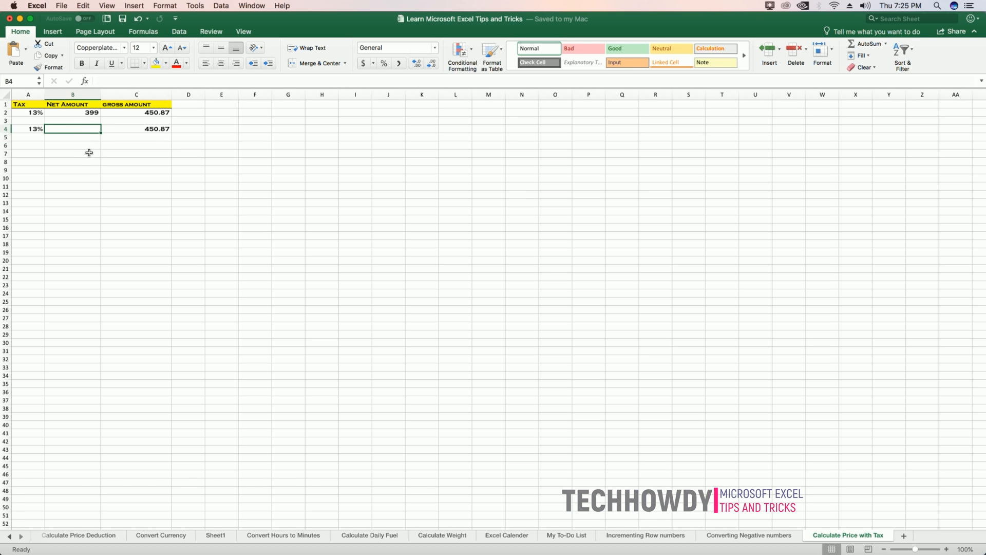
Step: Compute the net amount in B4 as =C4/(1+A4), working back to 399
text(=)
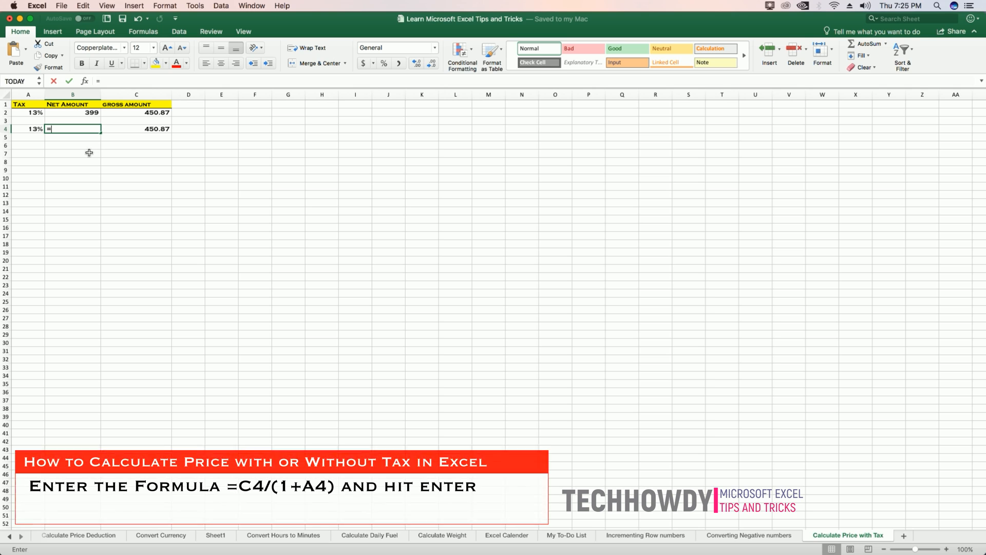
click(136, 128)
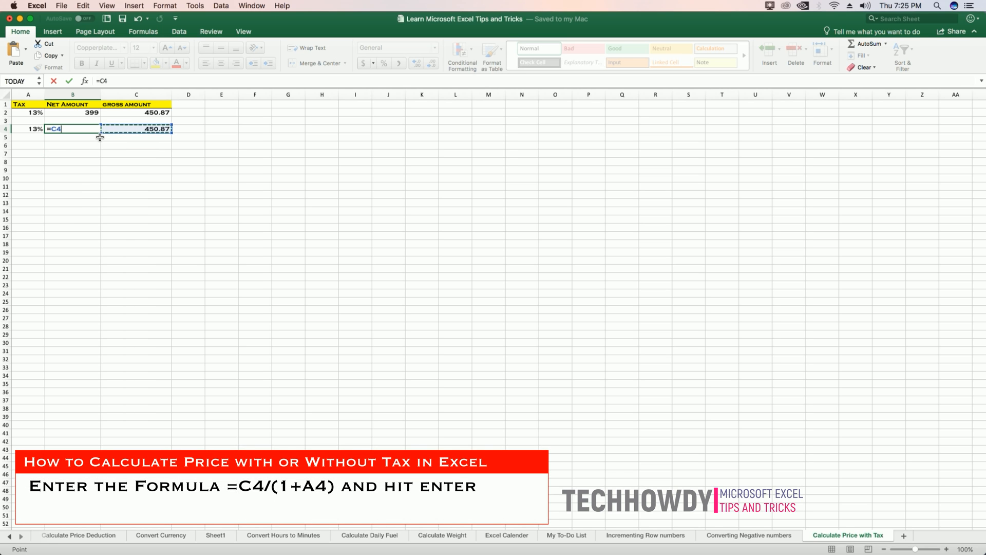
text(/)
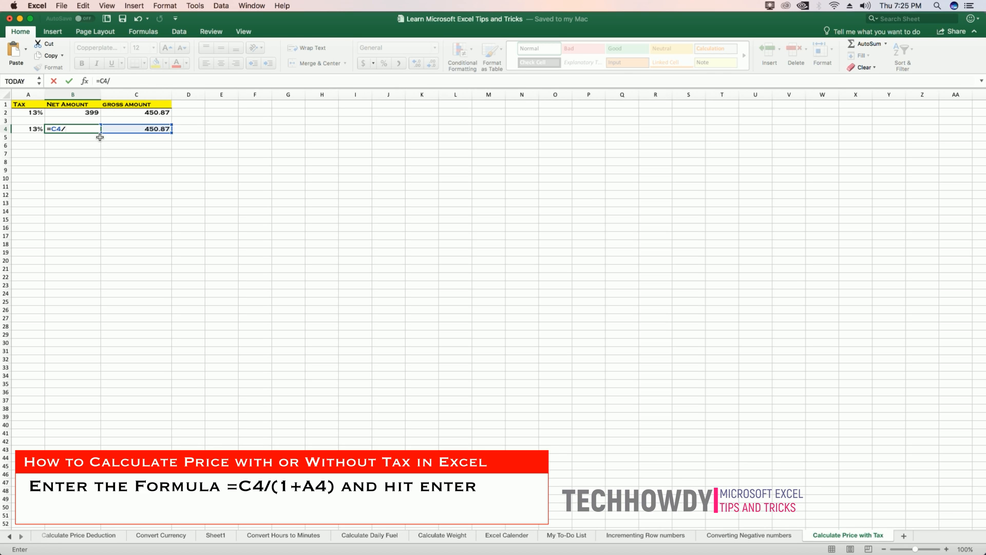
text(()
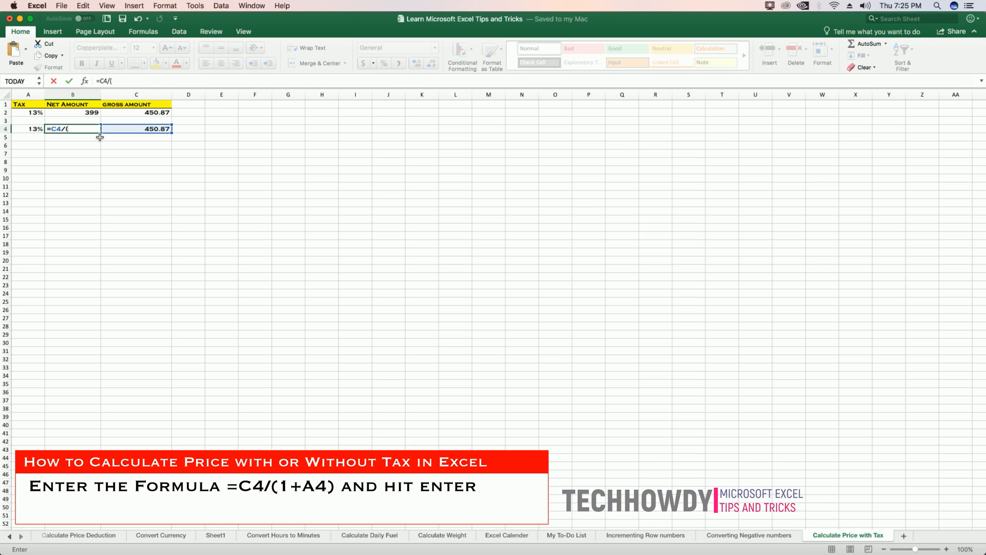
text(1)
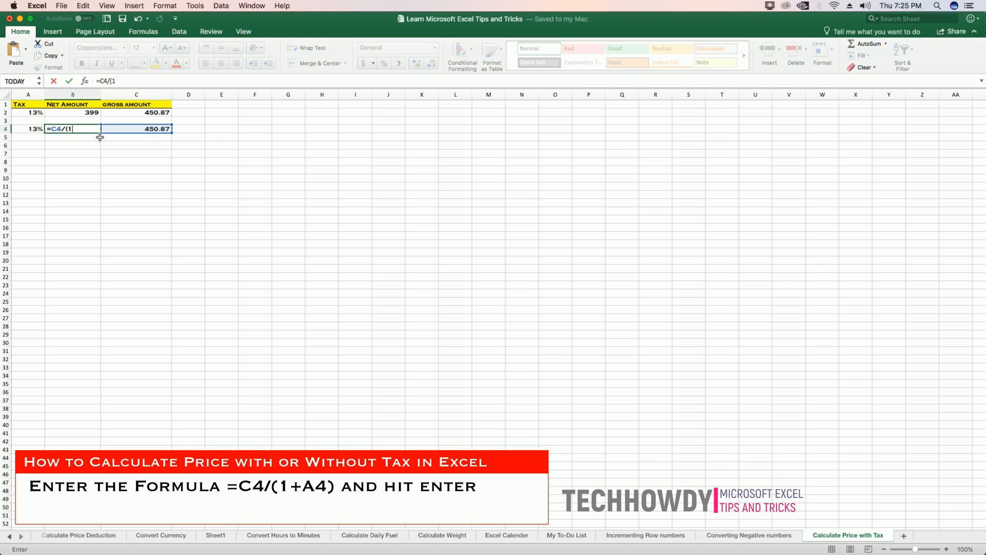
text(+)
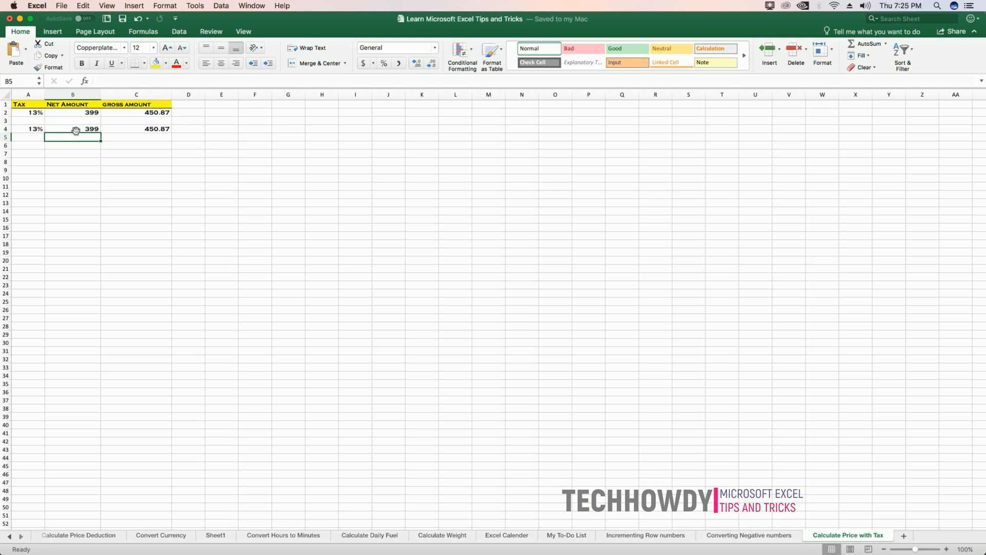
click(72, 128)
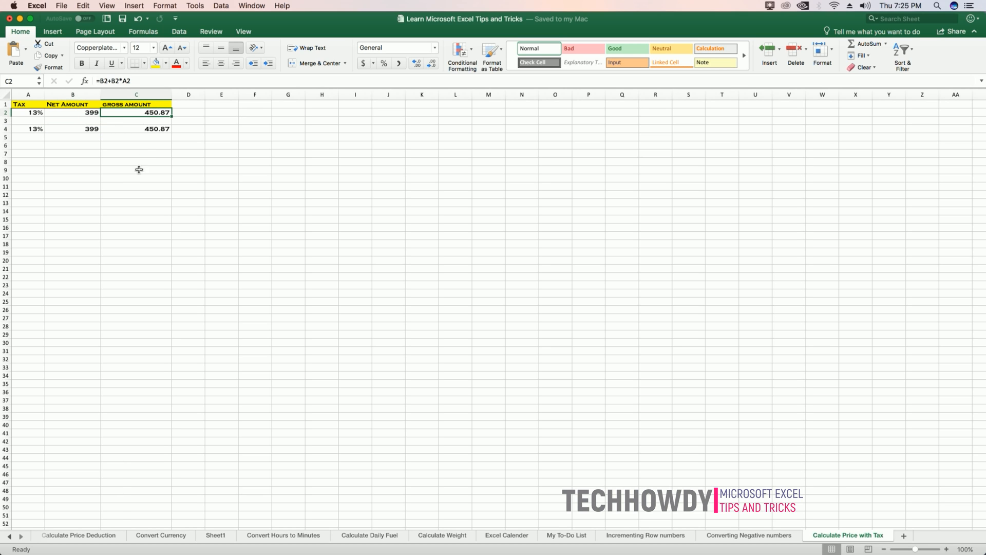
mouse_move(137, 115)
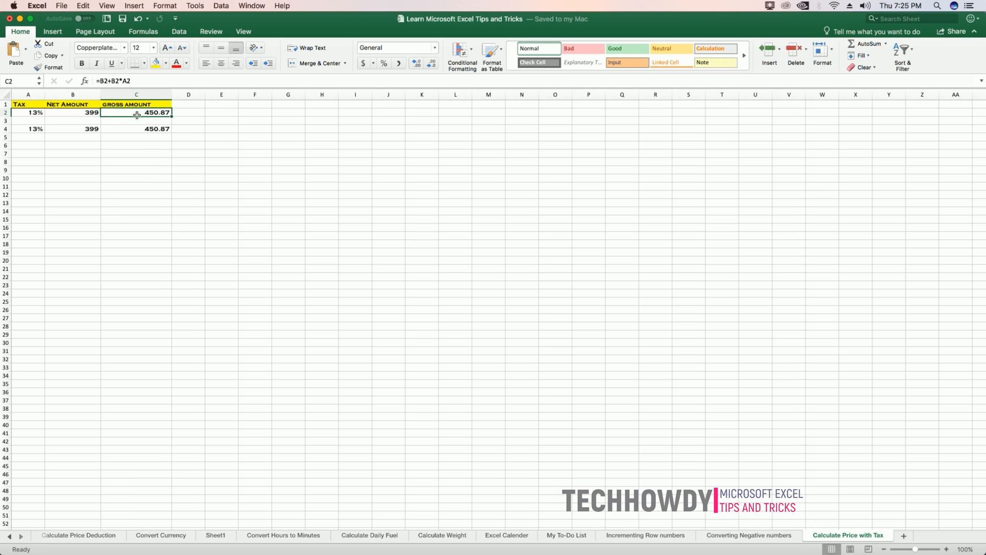
mouse_move(129, 119)
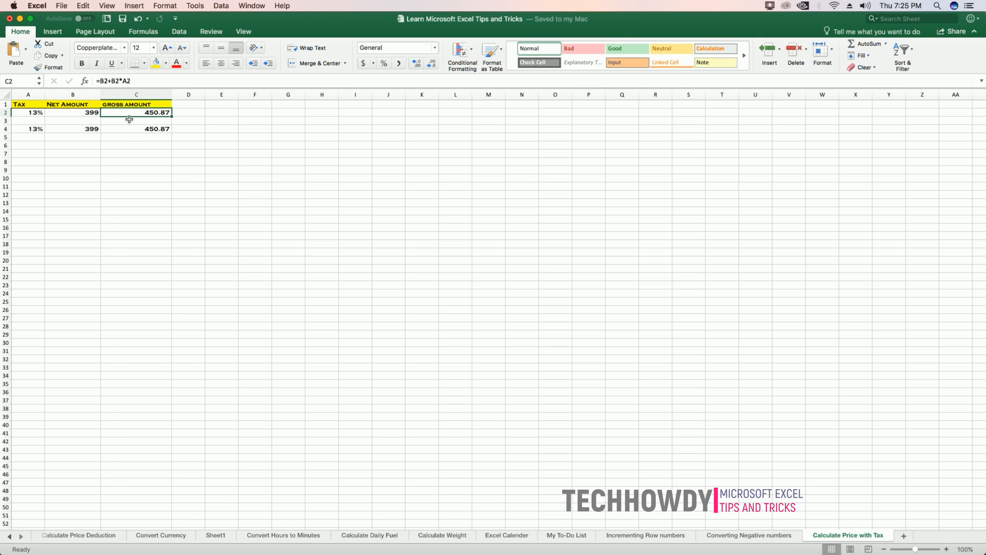